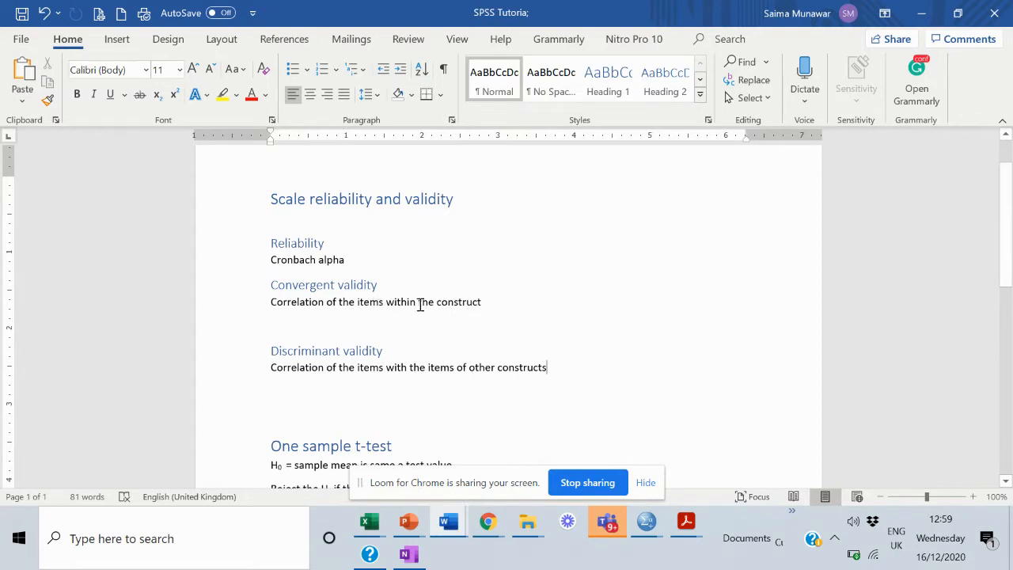
mouse_move(442, 303)
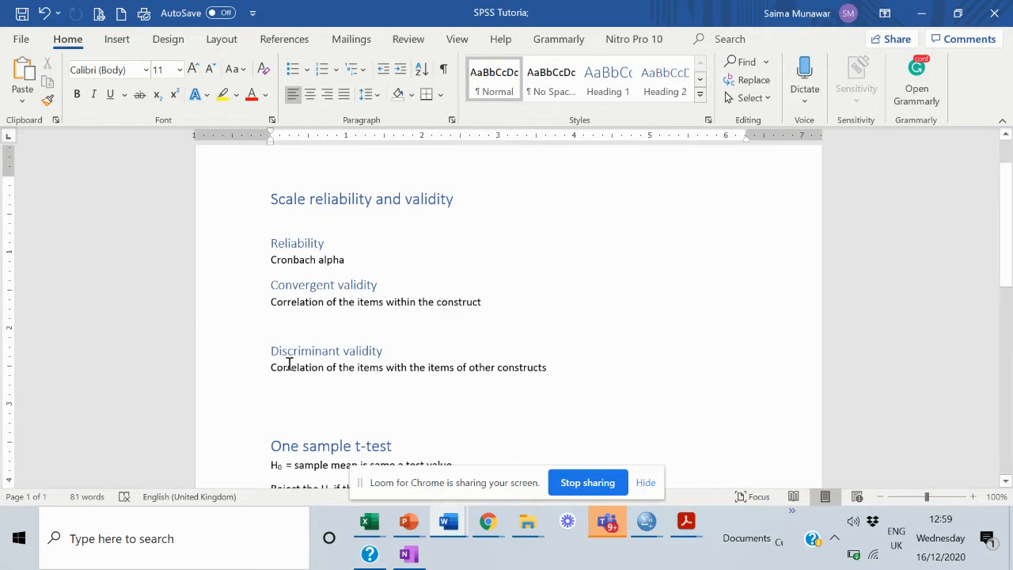
Bring up Saima Data File.sav and scroll across its RQ, WR, PI and EWC columns
left_click(546, 367)
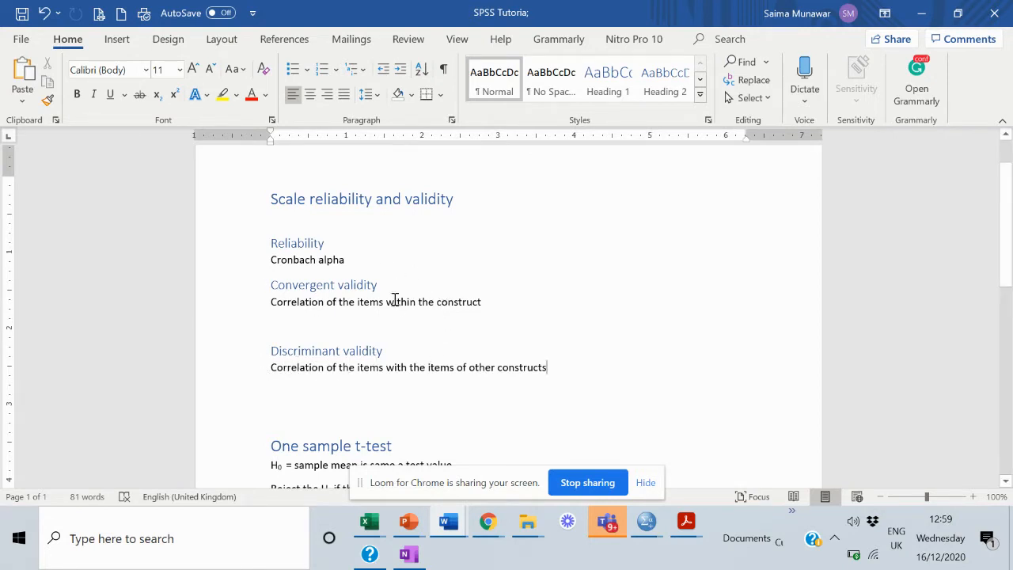
mouse_move(325, 317)
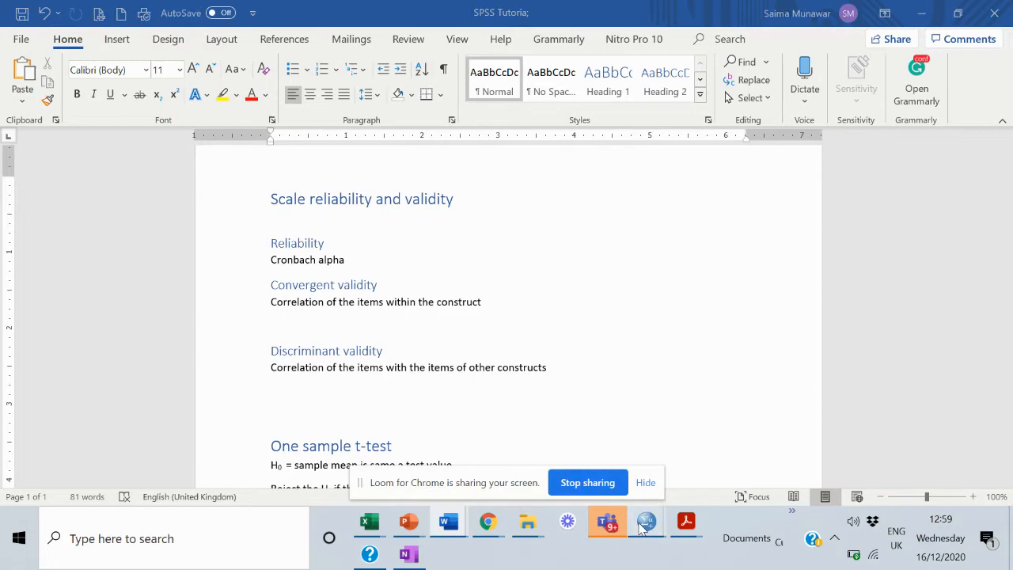
mouse_move(646, 521)
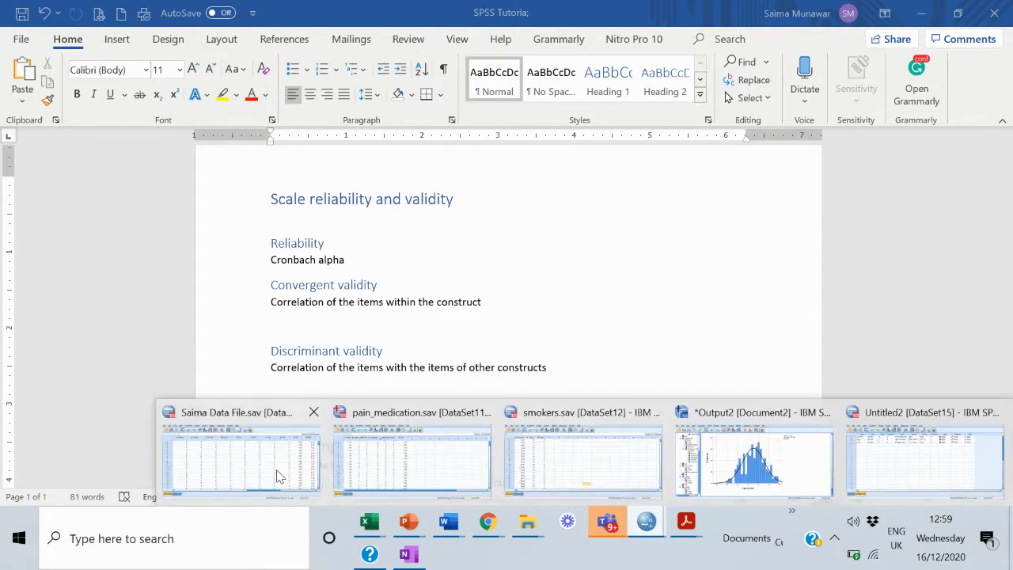
left_click(240, 458)
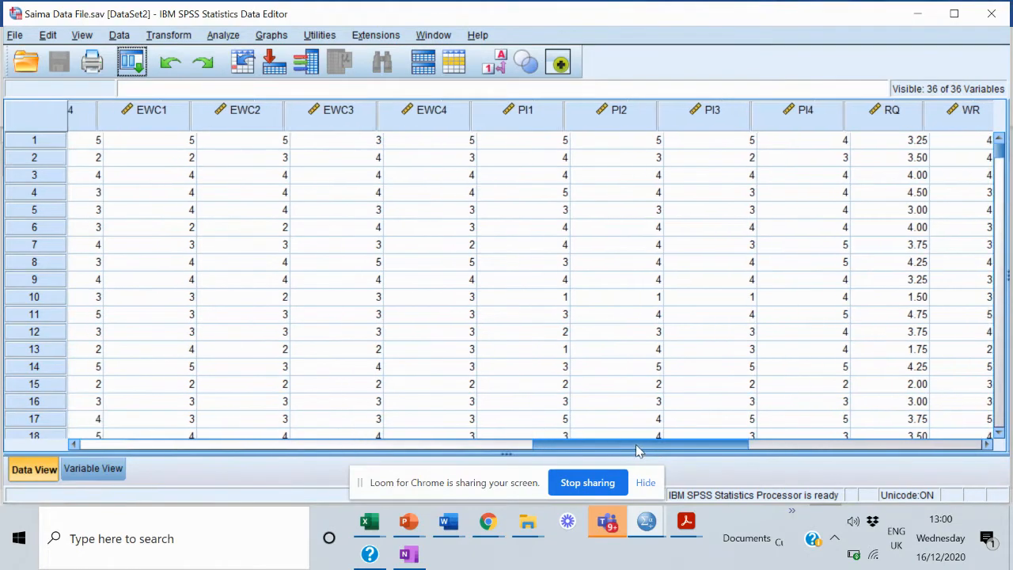
left_click_drag(641, 444, 499, 444)
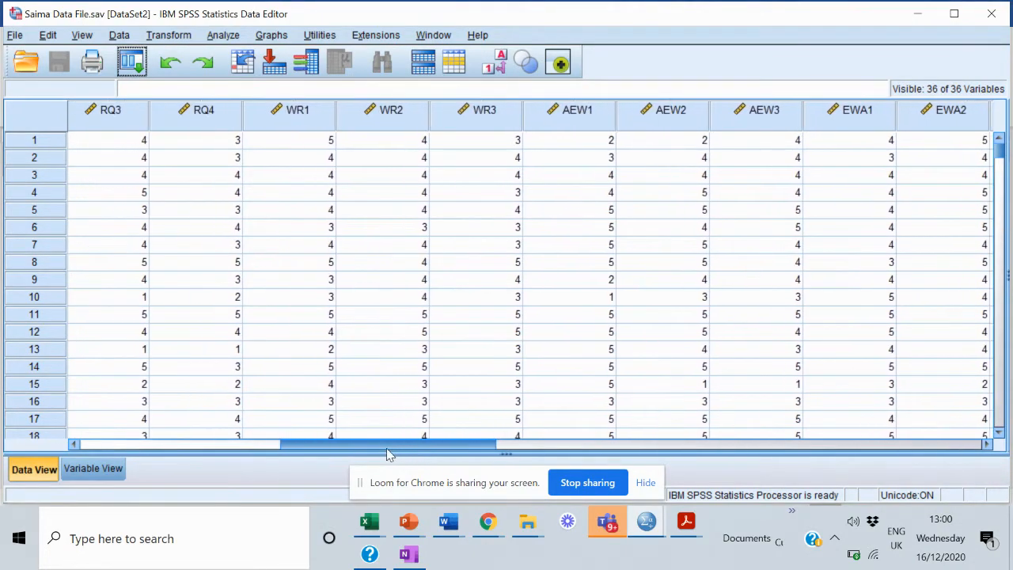
scroll("left", 3)
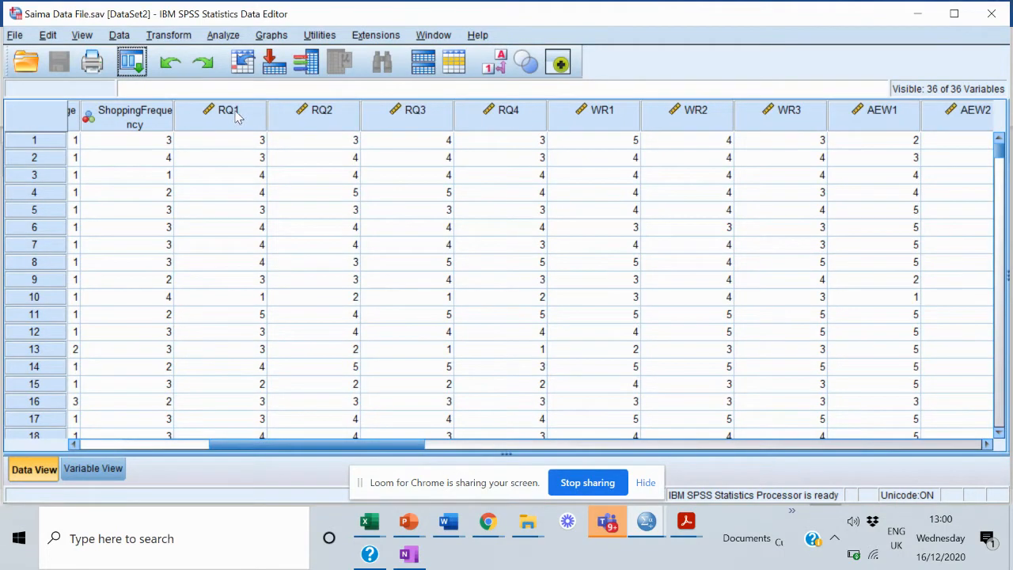
mouse_move(285, 127)
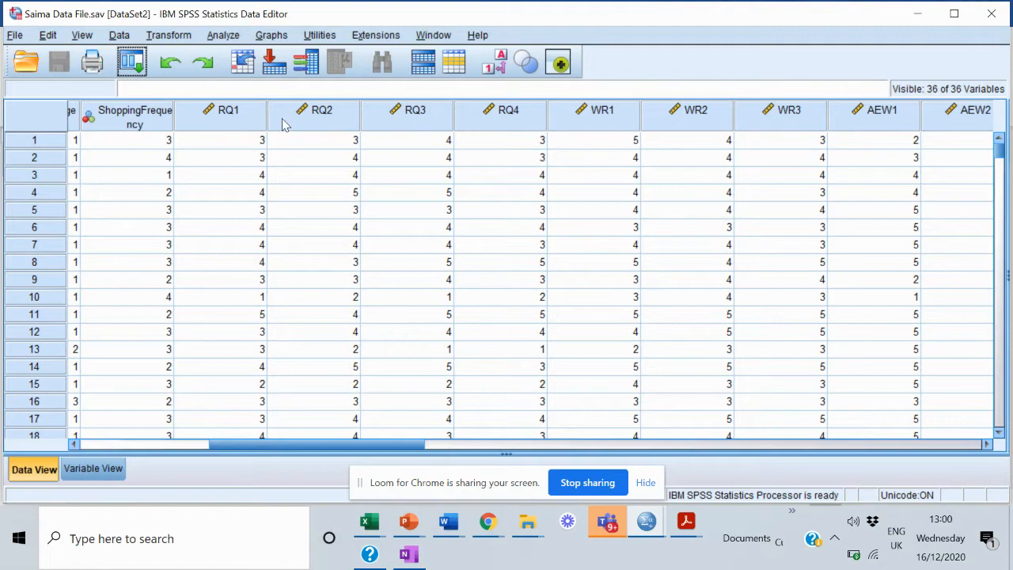
mouse_move(544, 288)
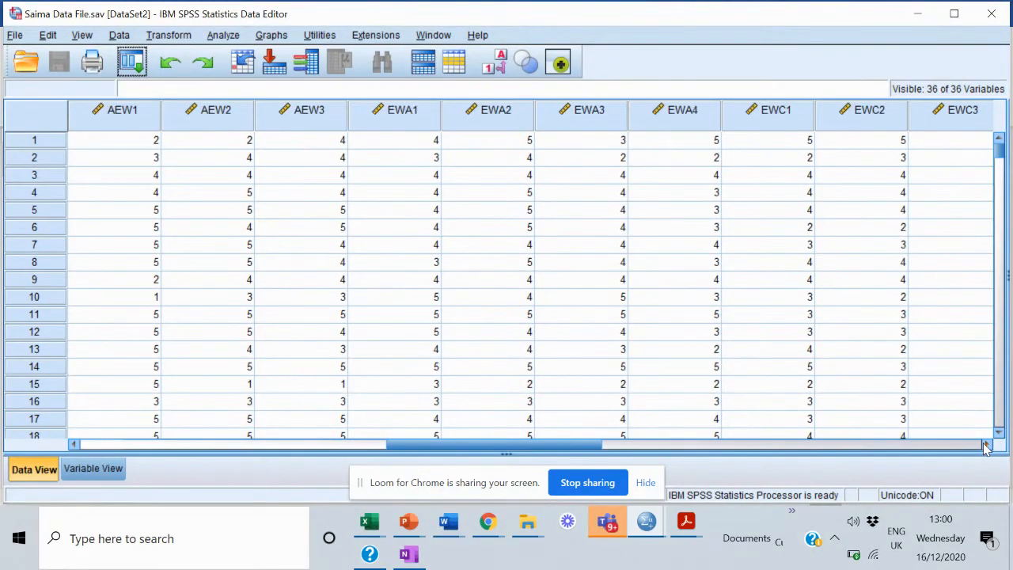
scroll("right", 3)
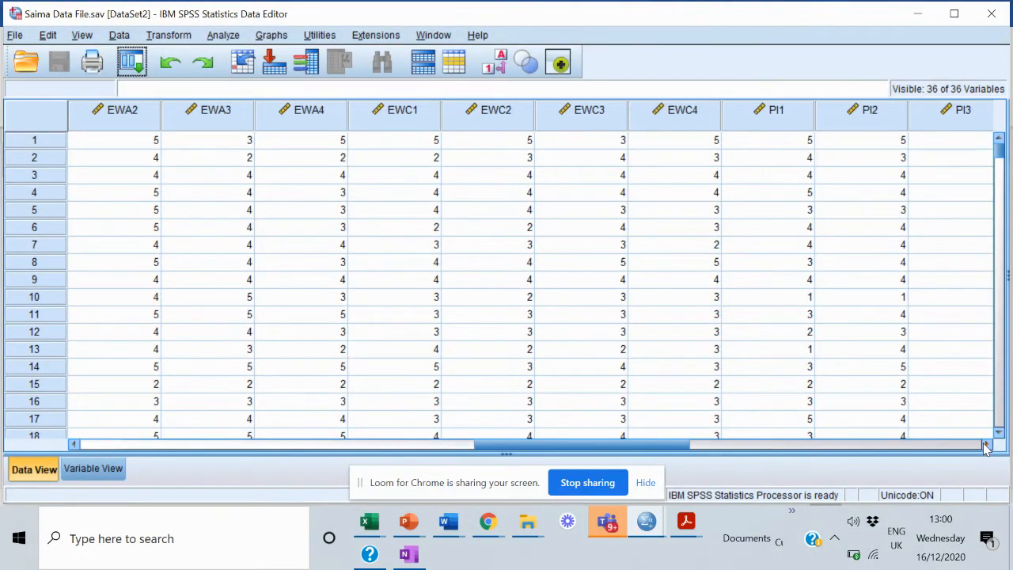
scroll("right", 3)
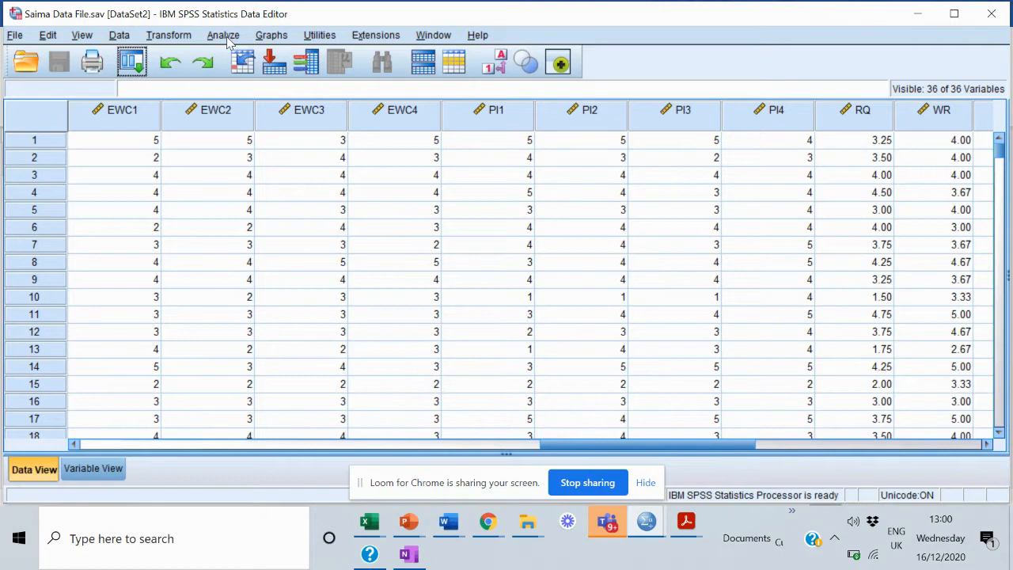
Start a Reliability Analysis from the Analyze > Scale menu
left_click(223, 35)
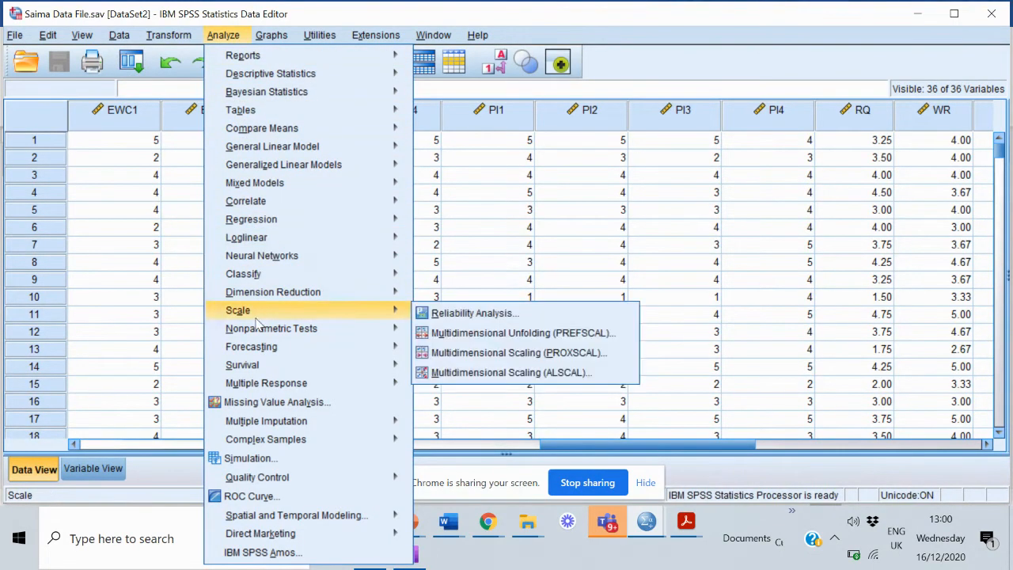
mouse_move(309, 324)
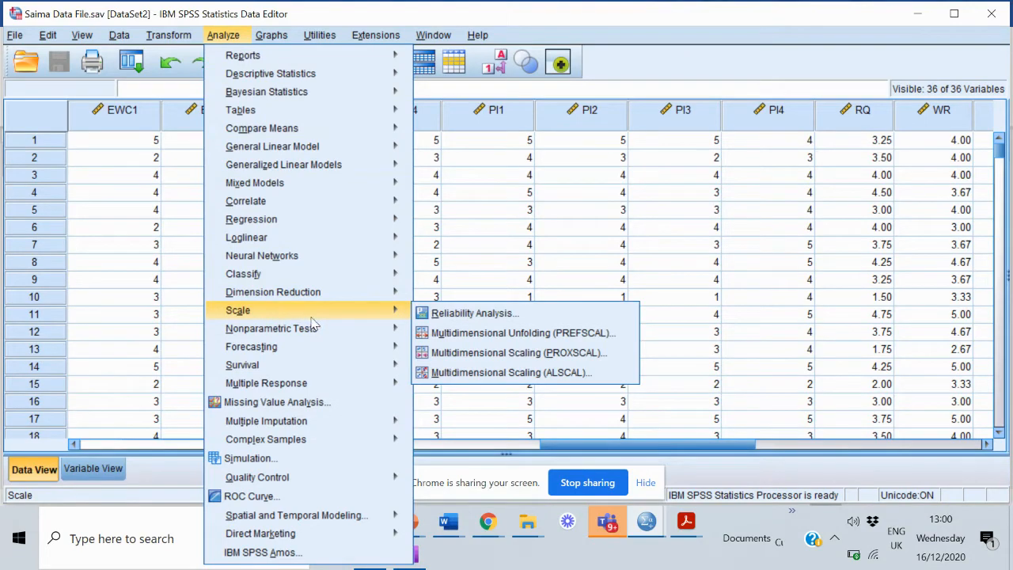
mouse_move(473, 313)
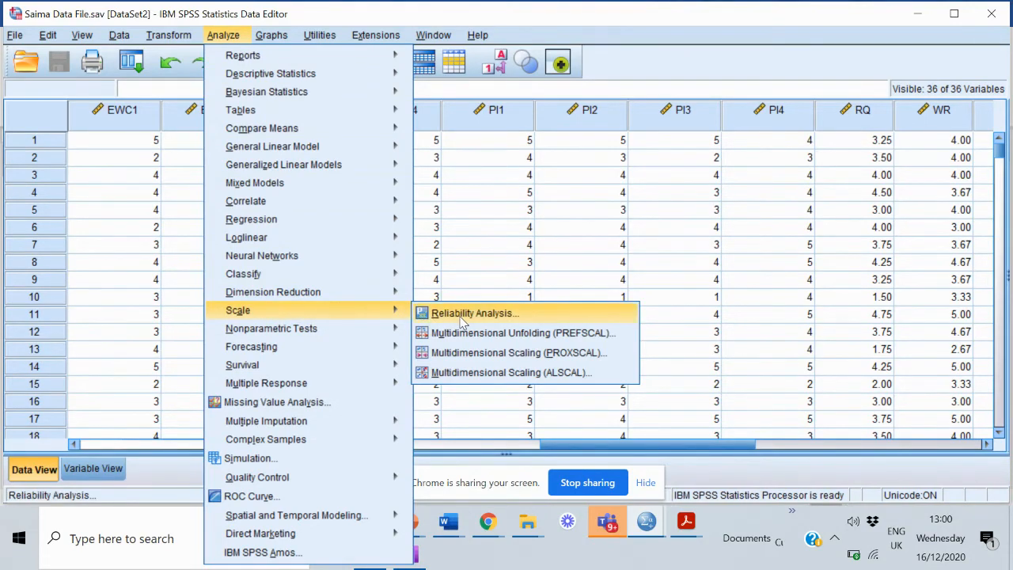
left_click(474, 313)
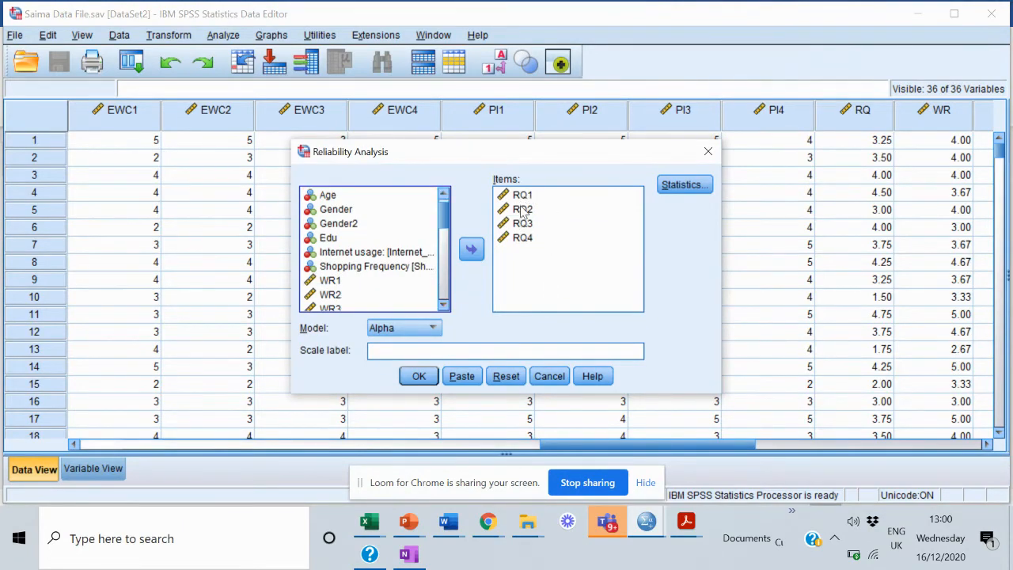
mouse_move(534, 224)
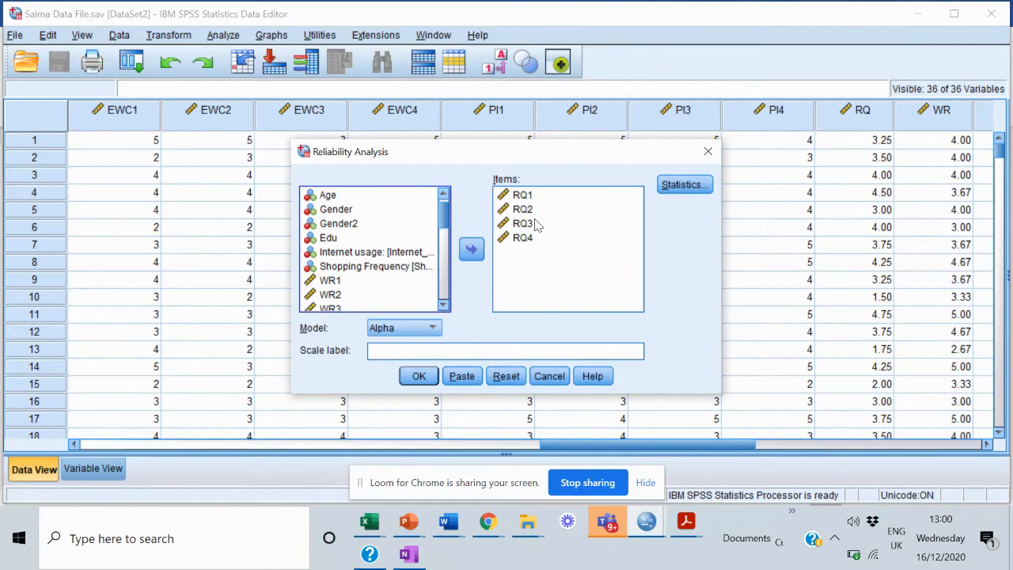
mouse_move(544, 253)
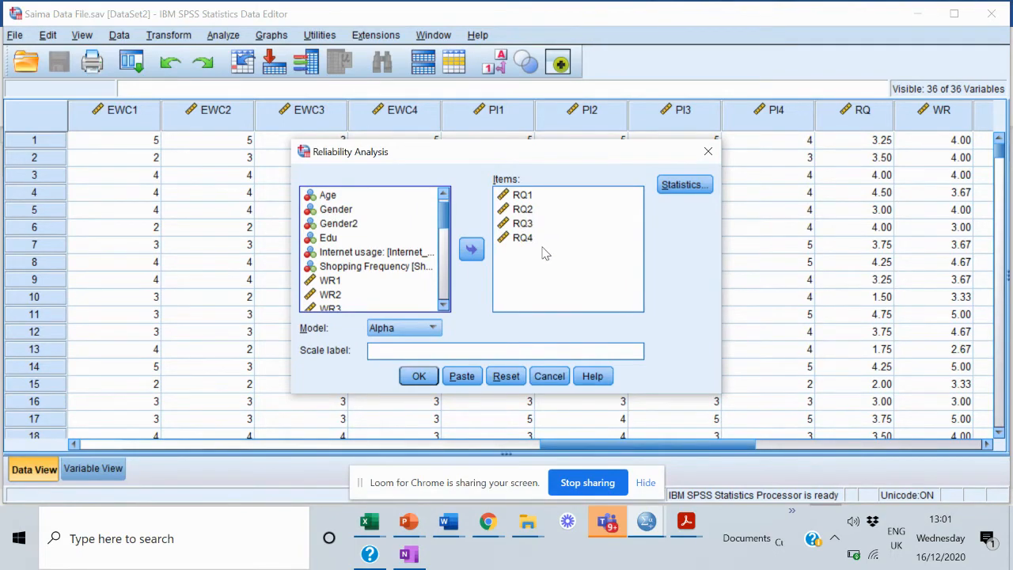
mouse_move(536, 252)
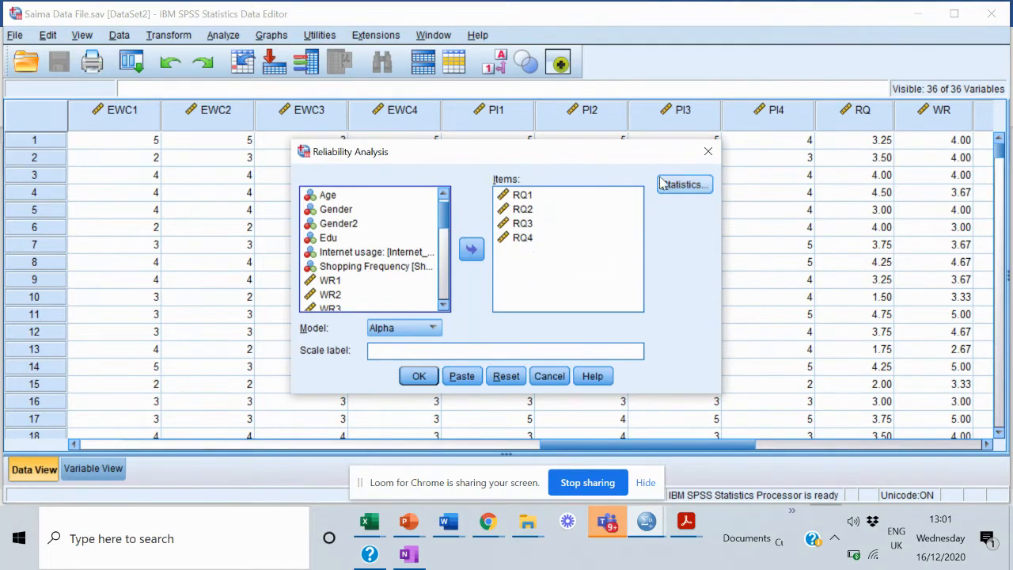
Request item, scale and scale-if-item-deleted descriptives in the reliability statistics
left_click(683, 184)
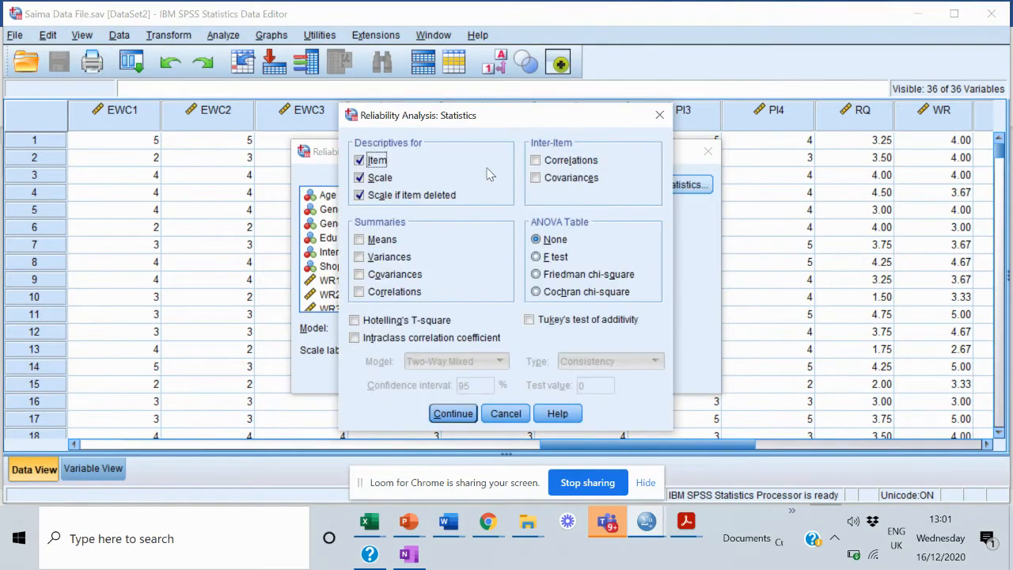
mouse_move(427, 152)
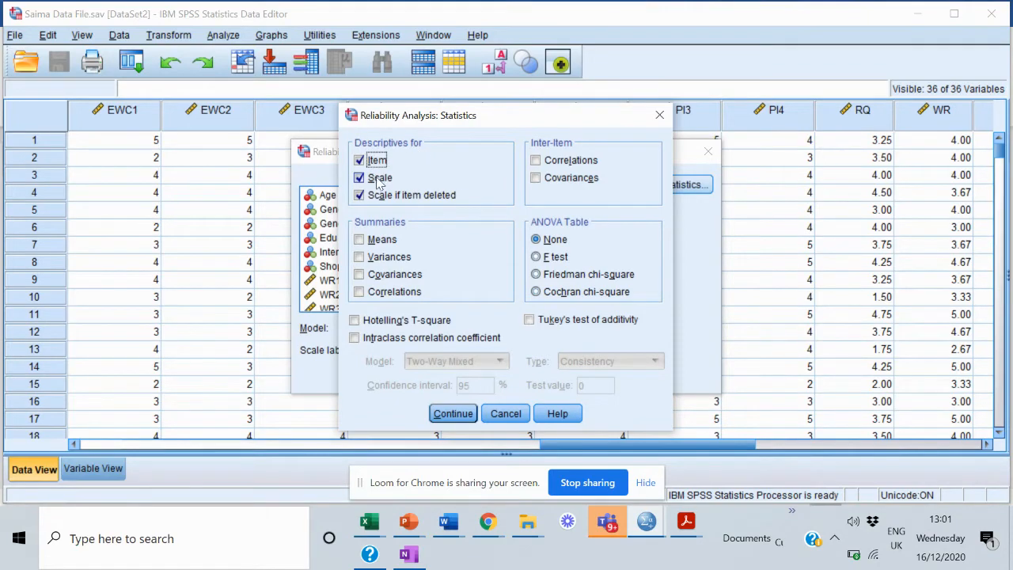
left_click(359, 194)
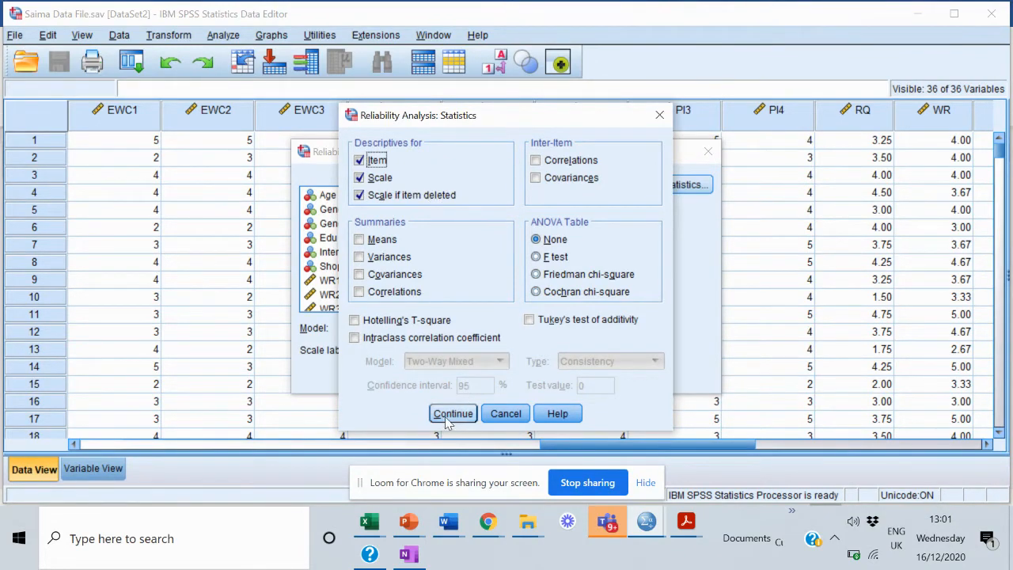
left_click(452, 413)
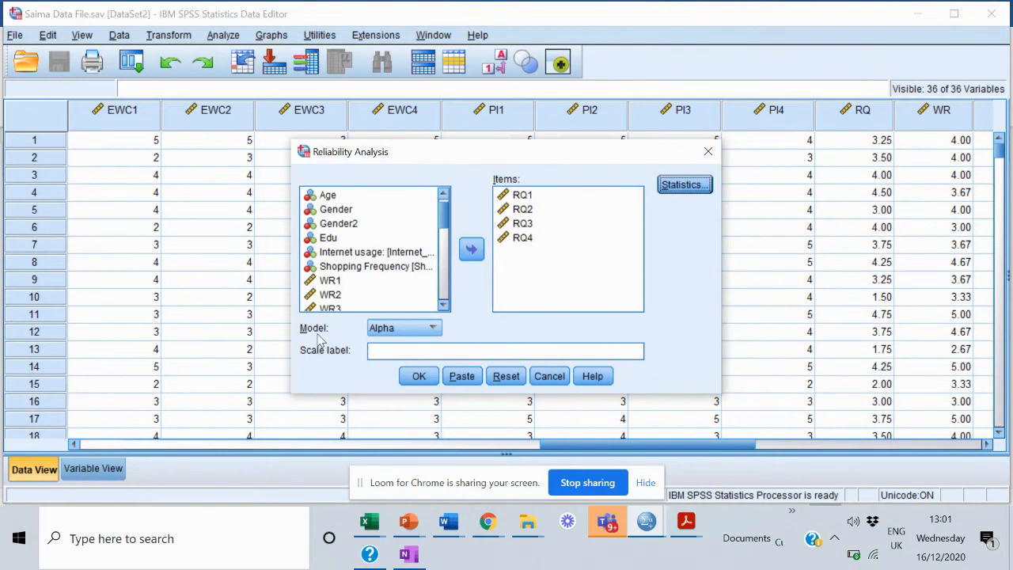
mouse_move(406, 338)
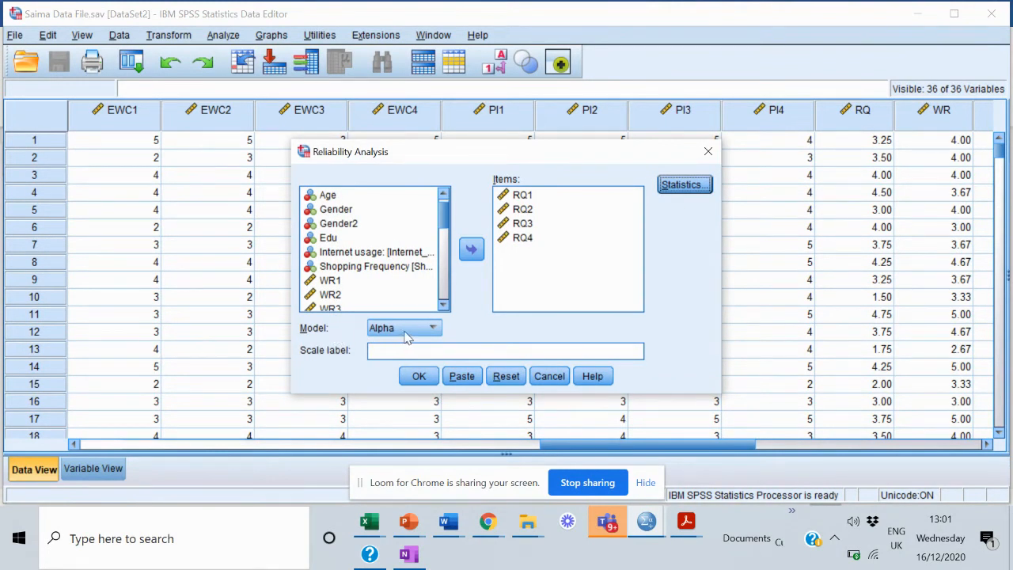
Keep the Alpha model and run the RQ1–RQ4 reliability analysis
left_click(432, 327)
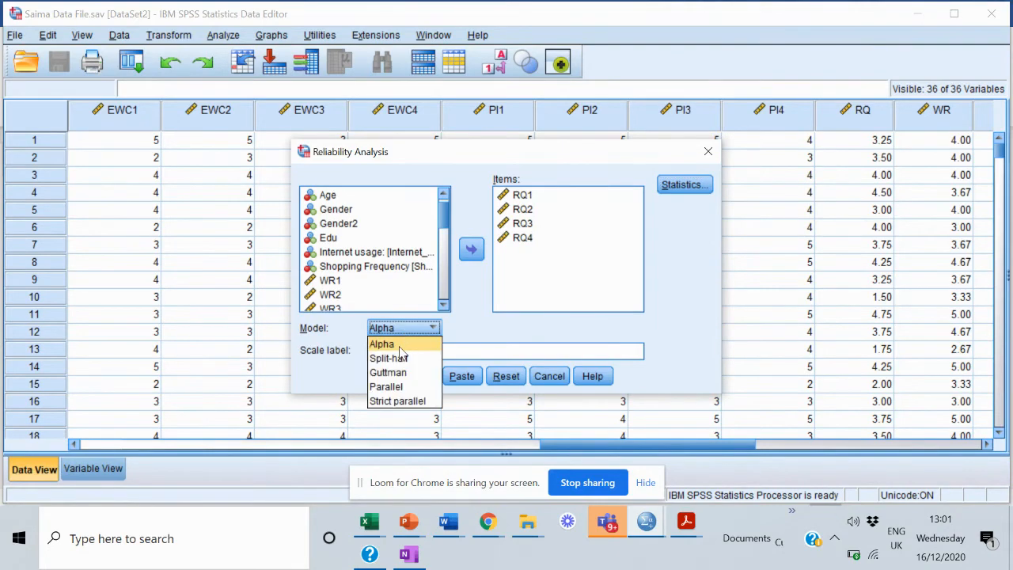
left_click(381, 344)
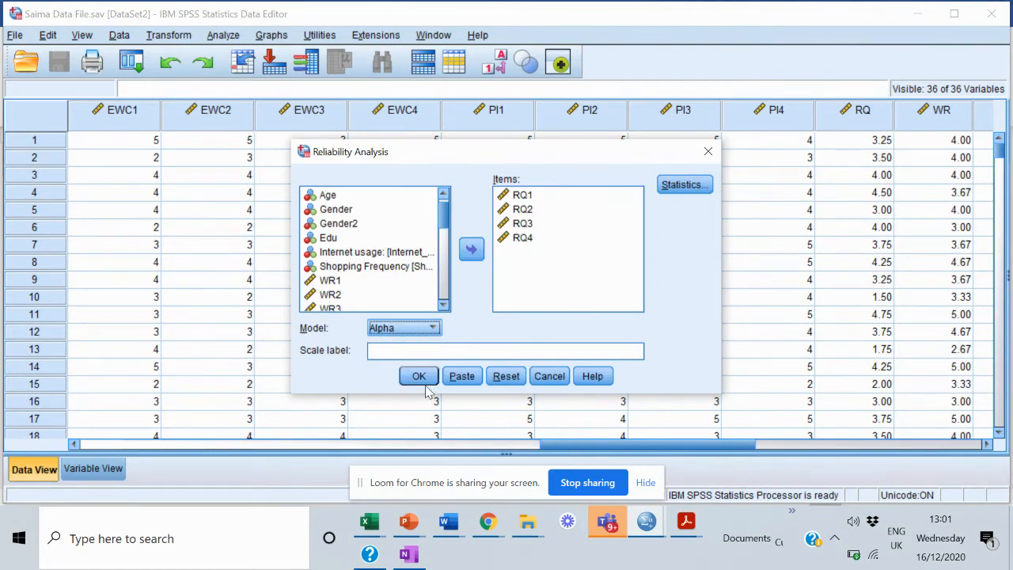
left_click(418, 375)
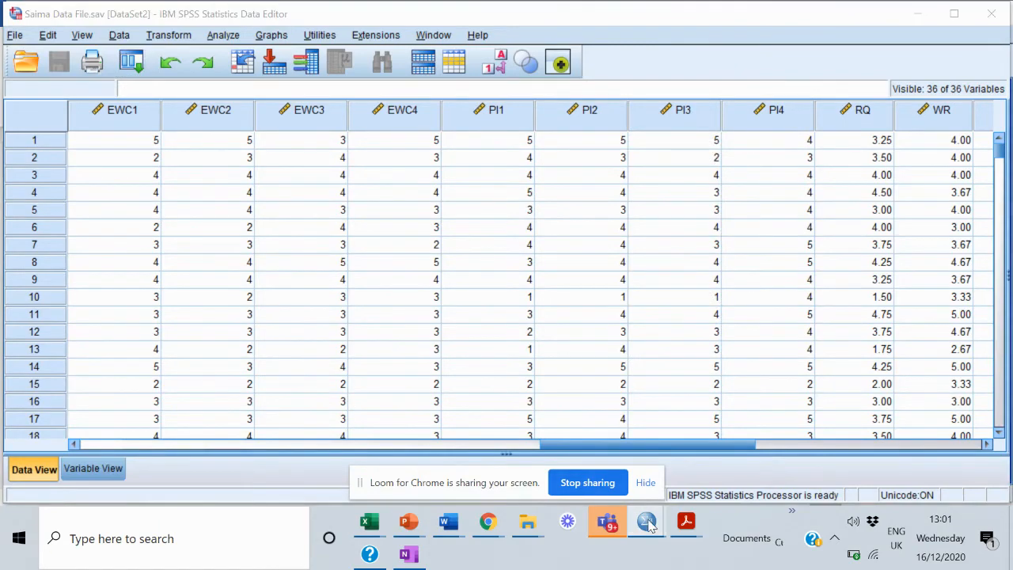
Switch to the Output Viewer and scroll to Reliability Statistics: alpha .760, 4 items
left_click(646, 520)
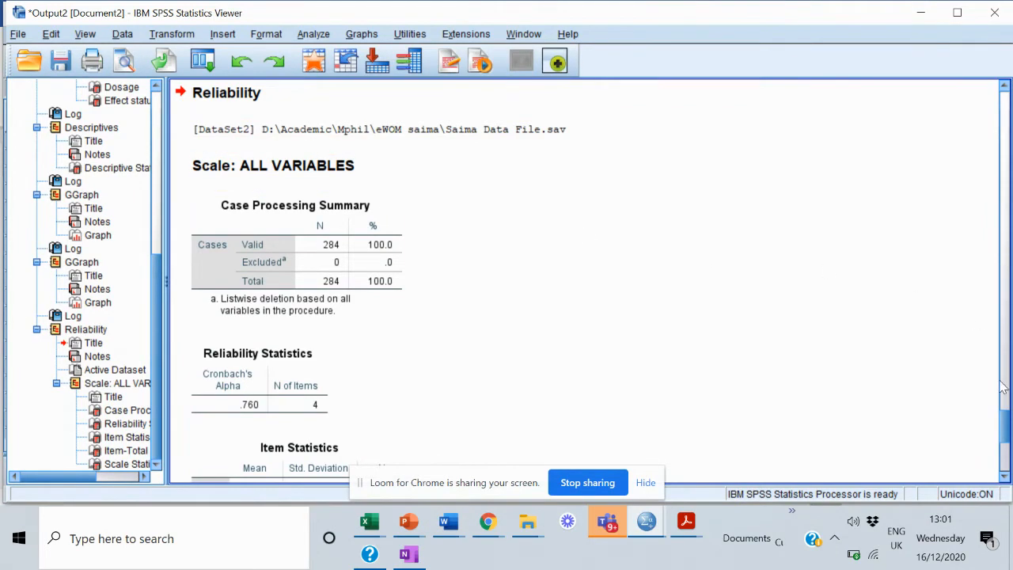
scroll("down", 3)
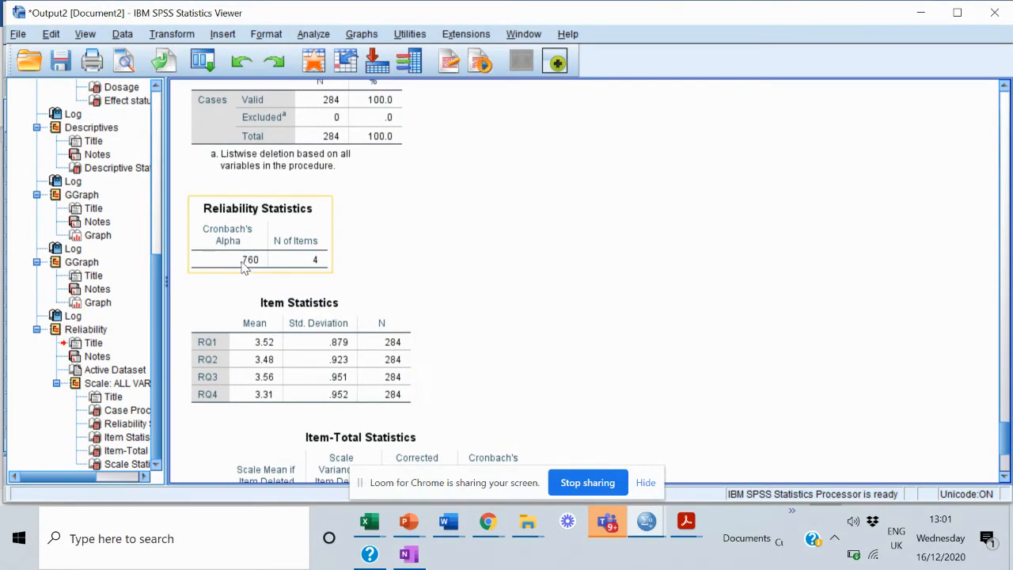
mouse_move(266, 267)
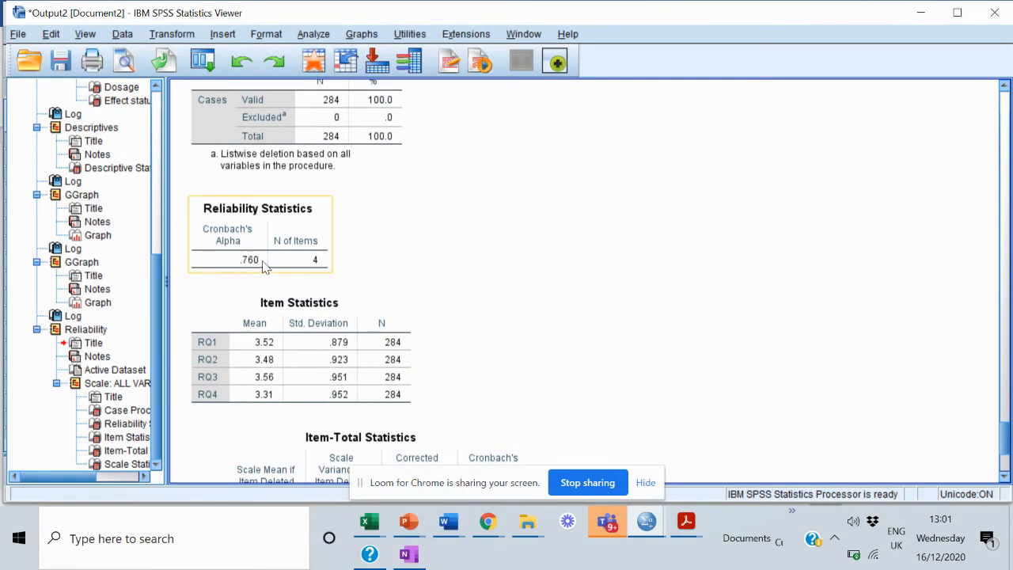
mouse_move(265, 272)
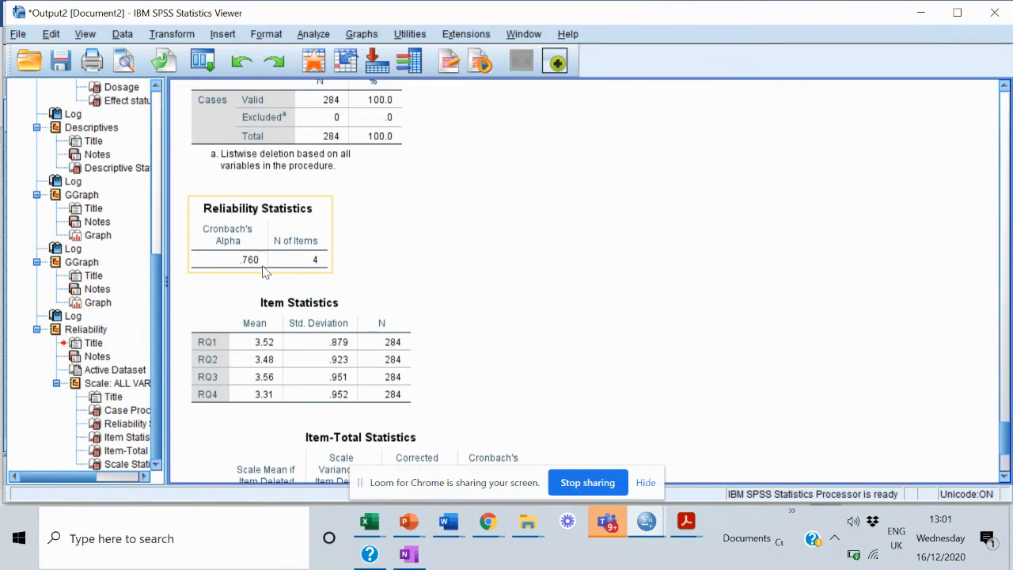
mouse_move(265, 270)
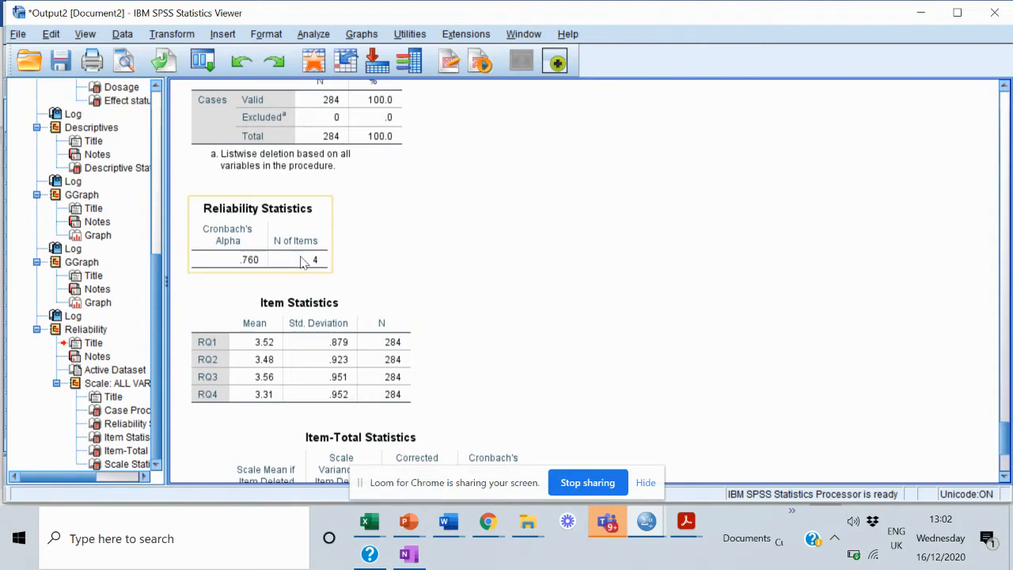
mouse_move(289, 267)
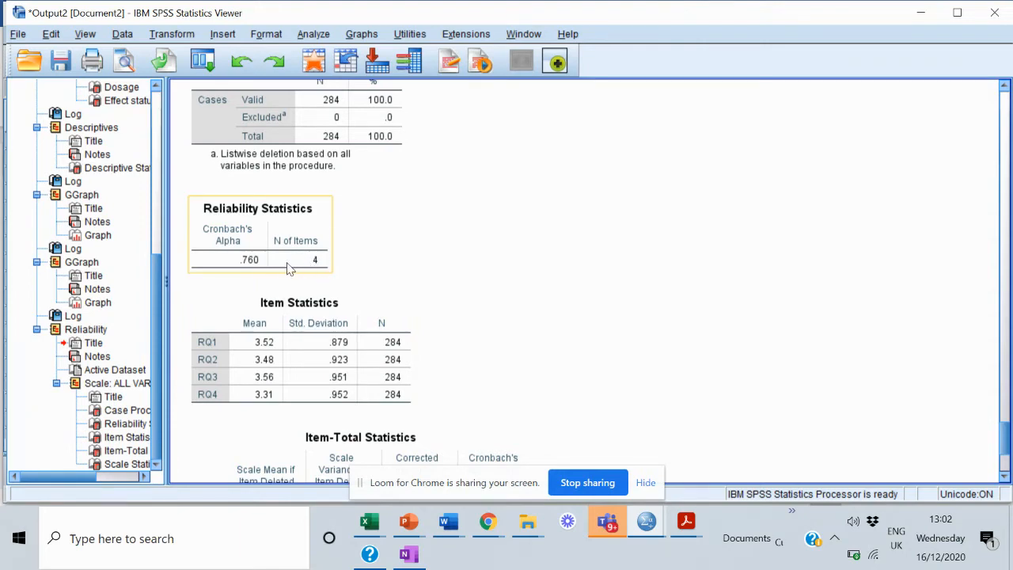
mouse_move(227, 263)
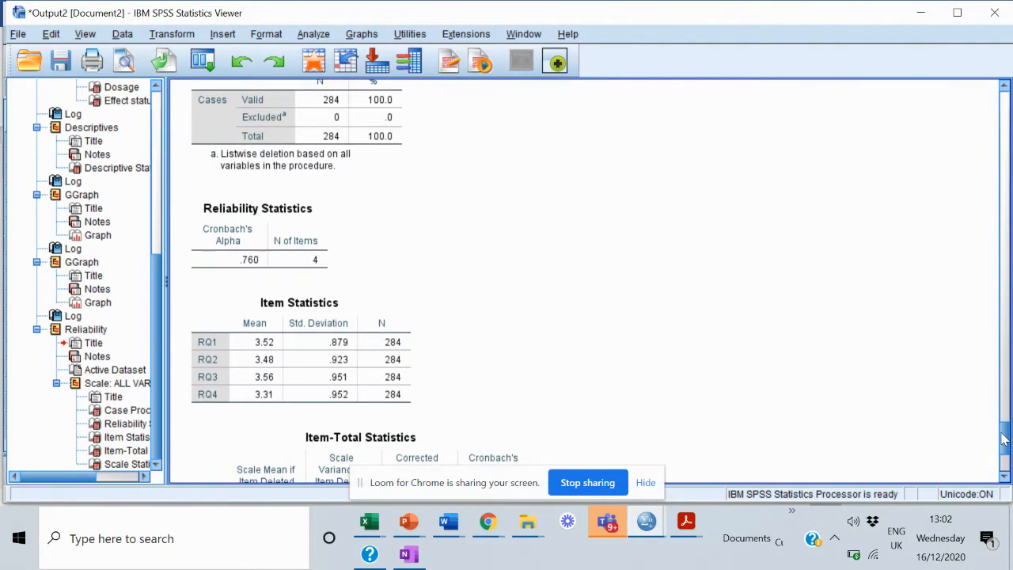
scroll("down", 3)
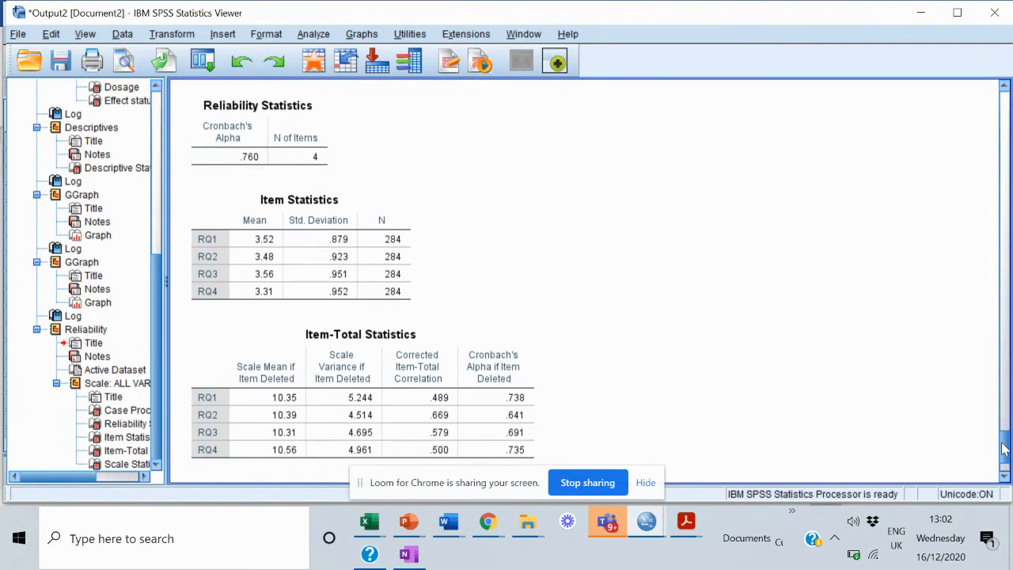
scroll("down", 3)
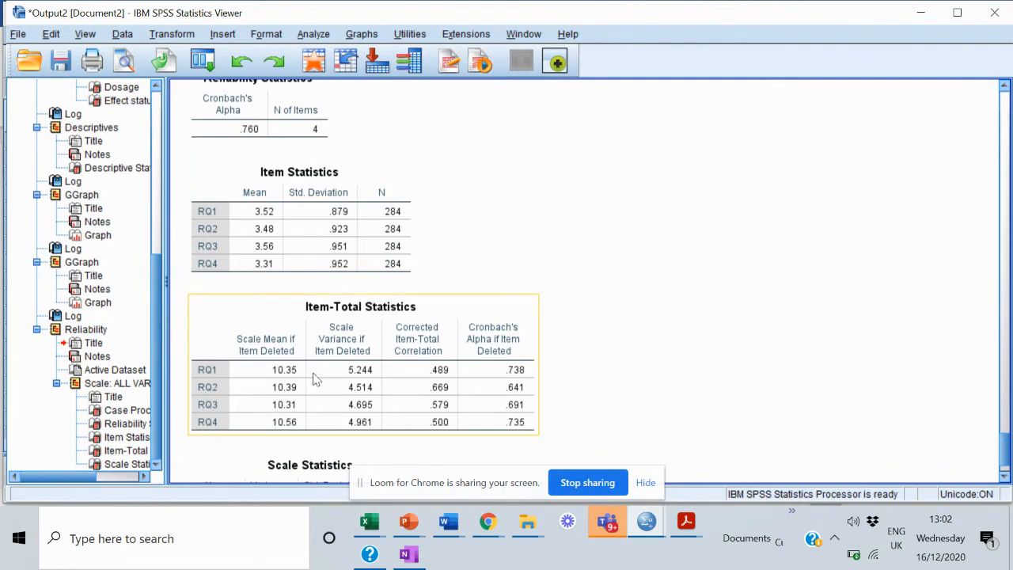
mouse_move(319, 317)
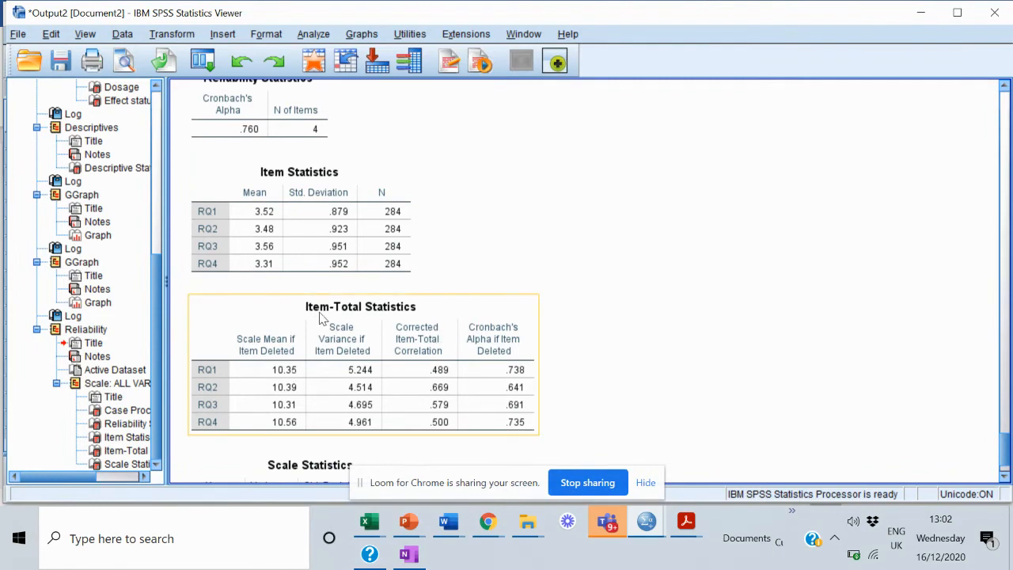
mouse_move(463, 351)
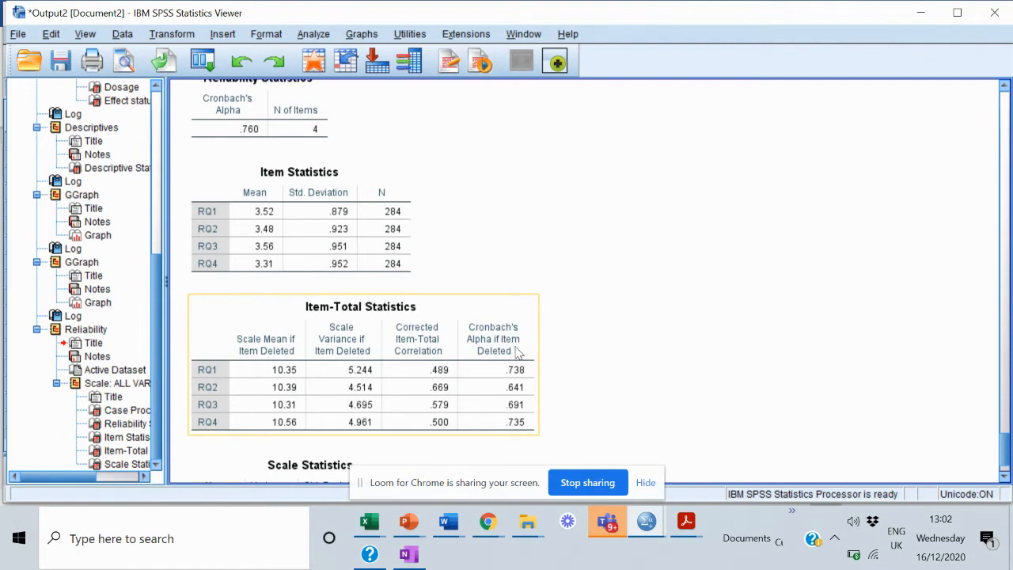
mouse_move(506, 362)
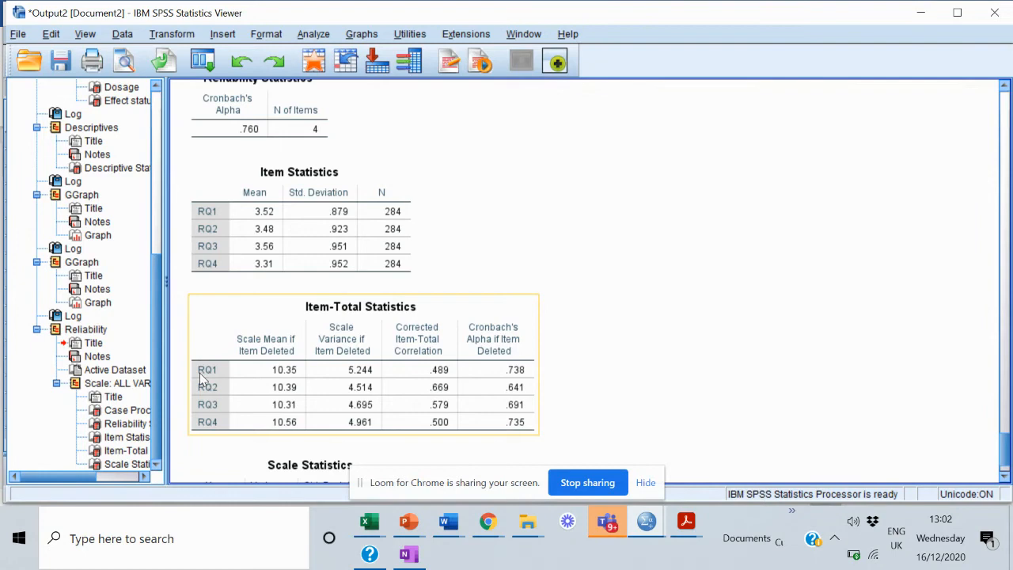
mouse_move(506, 387)
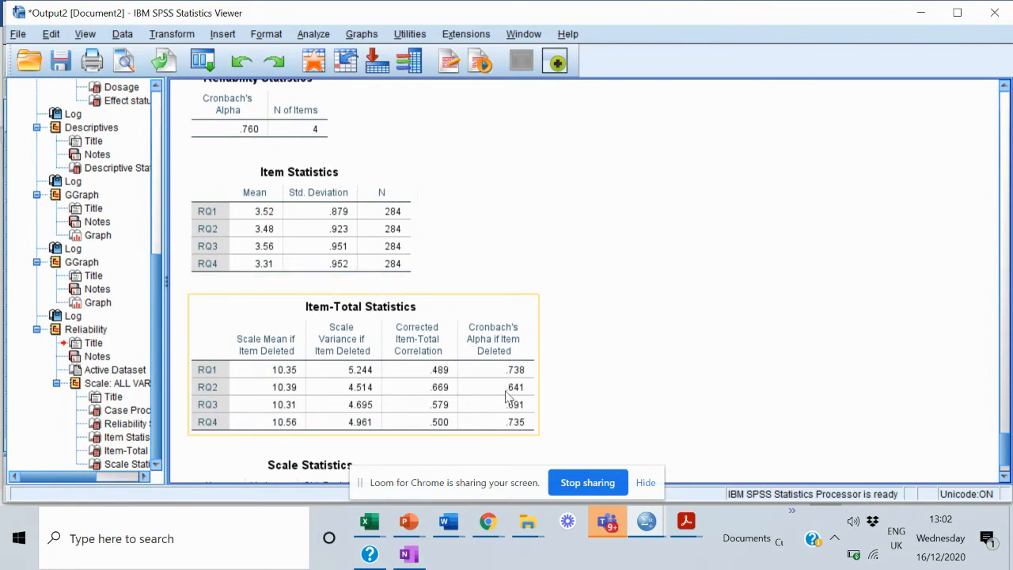
mouse_move(510, 398)
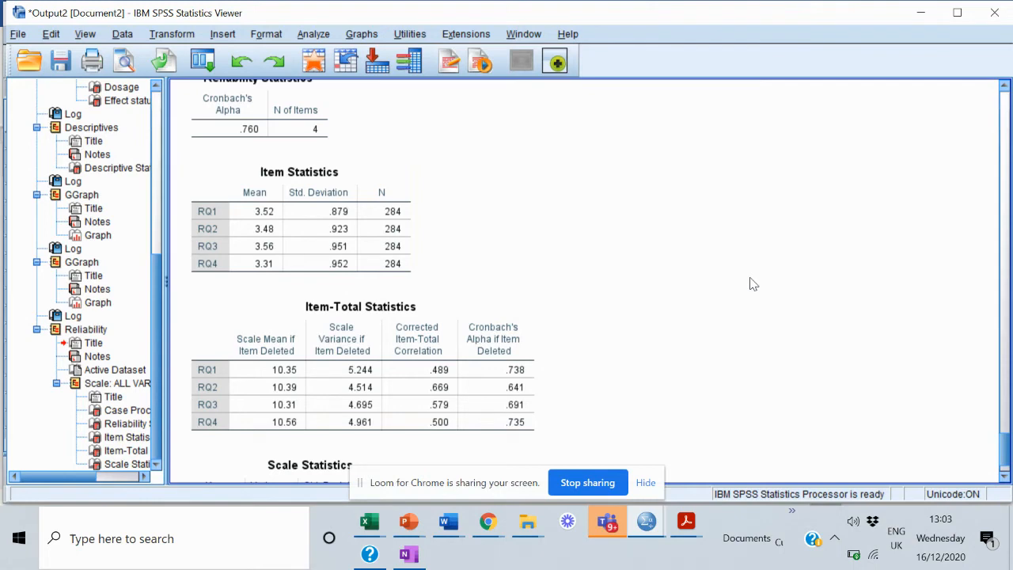
mouse_move(473, 521)
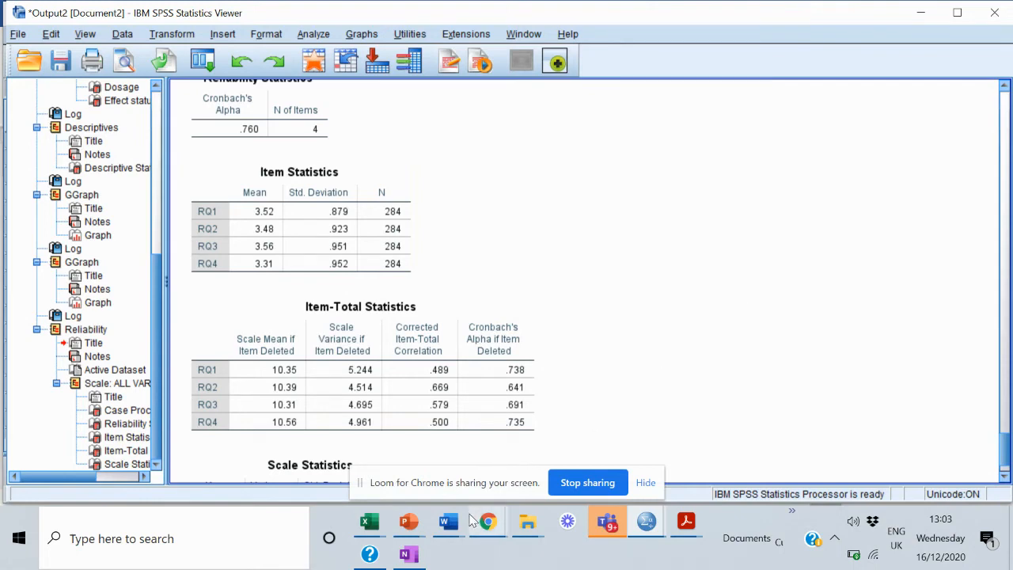
mouse_move(447, 521)
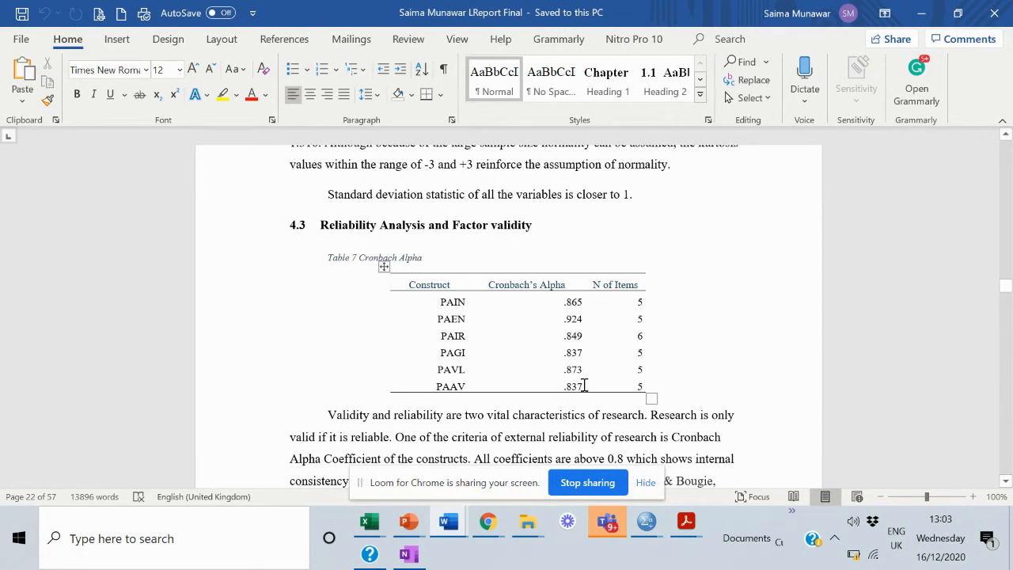
mouse_move(639, 339)
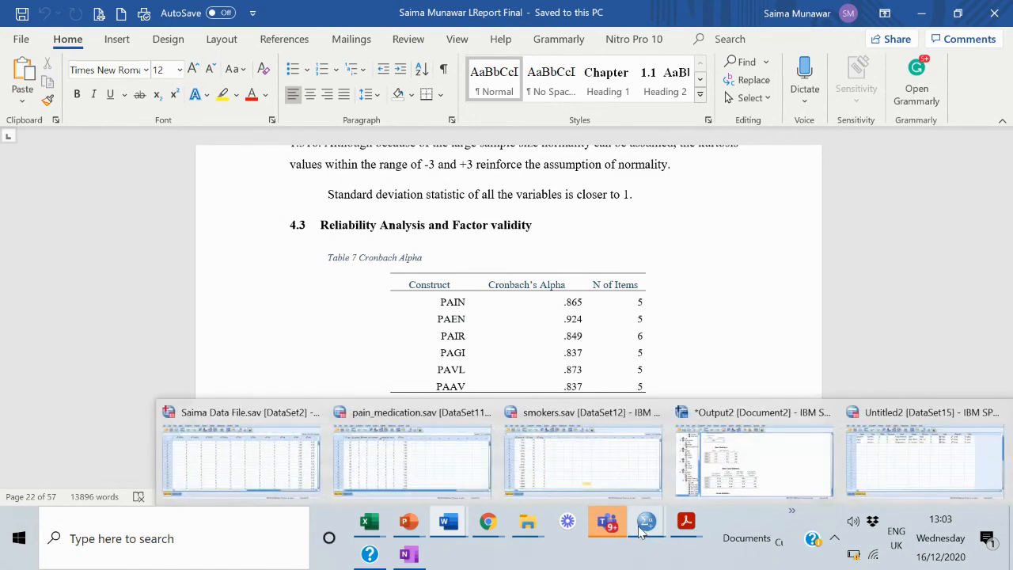
mouse_move(659, 505)
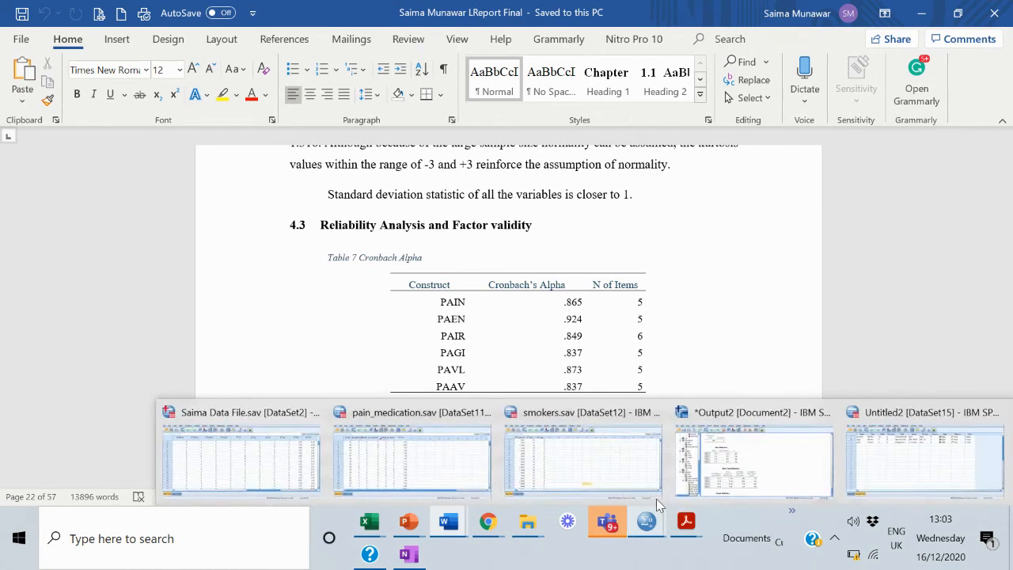
mouse_move(805, 466)
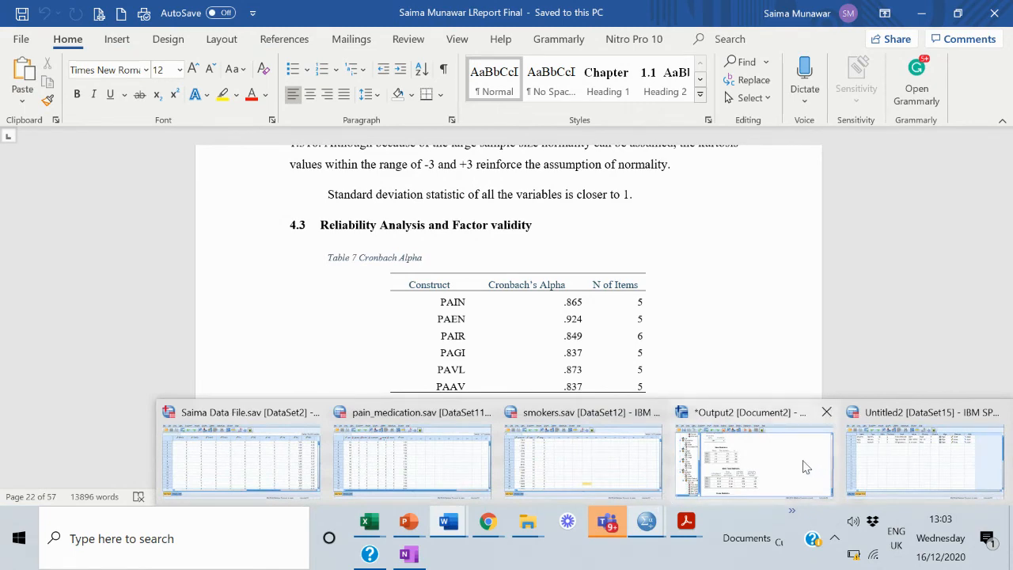